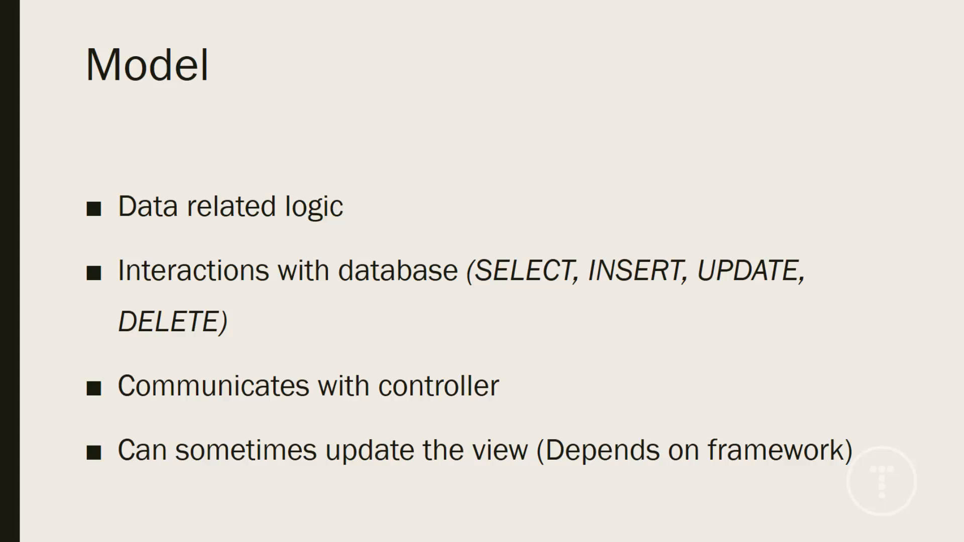
- Advance the slideshow from the Model slide to the View slide
{"action": "key", "text": "Right"}
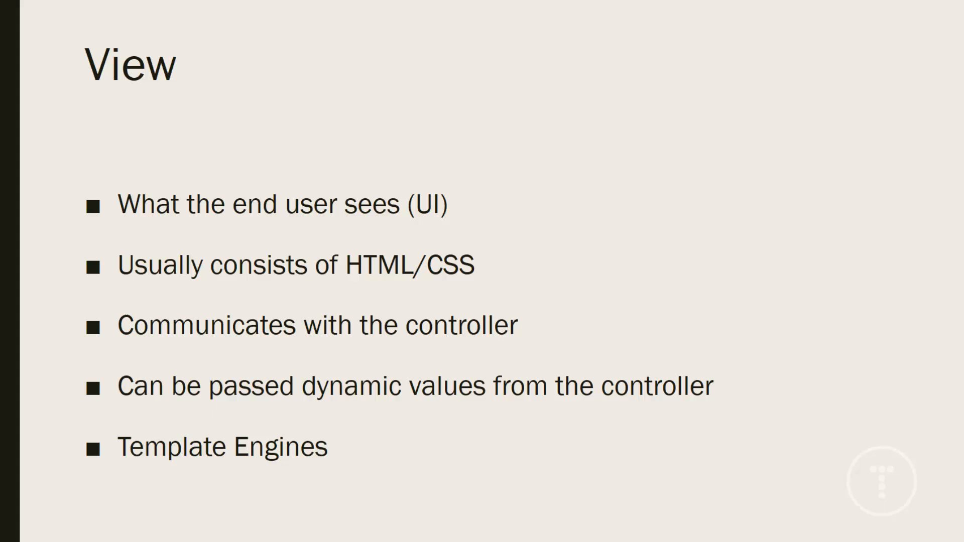
{"action": "mouse_move", "coordinate": [933, 383]}
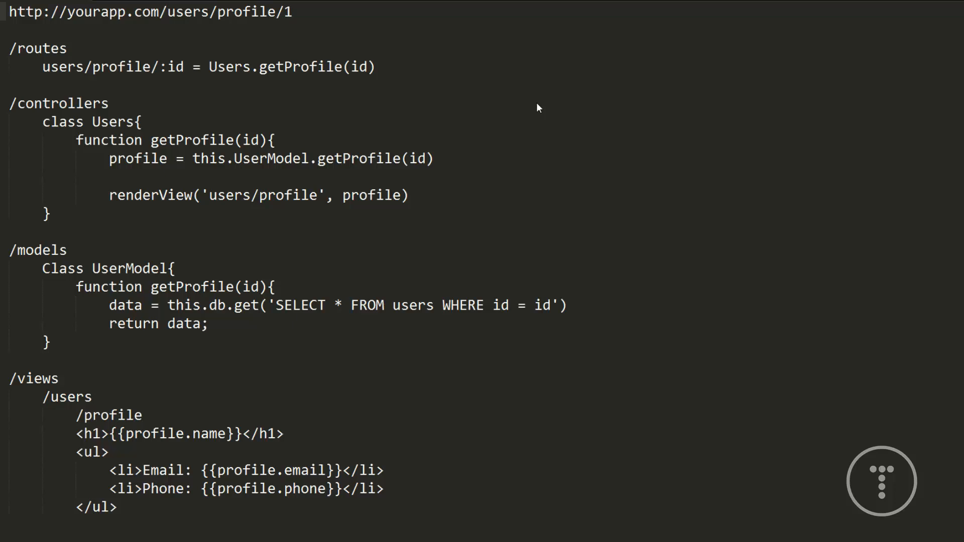
{"action": "mouse_move", "coordinate": [514, 112]}
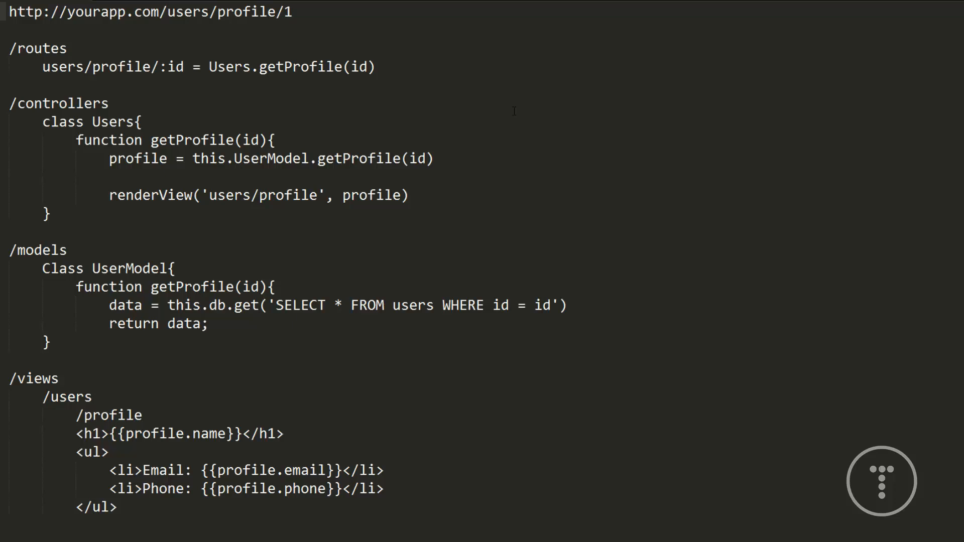
{"action": "triple_click", "coordinate": [150, 12]}
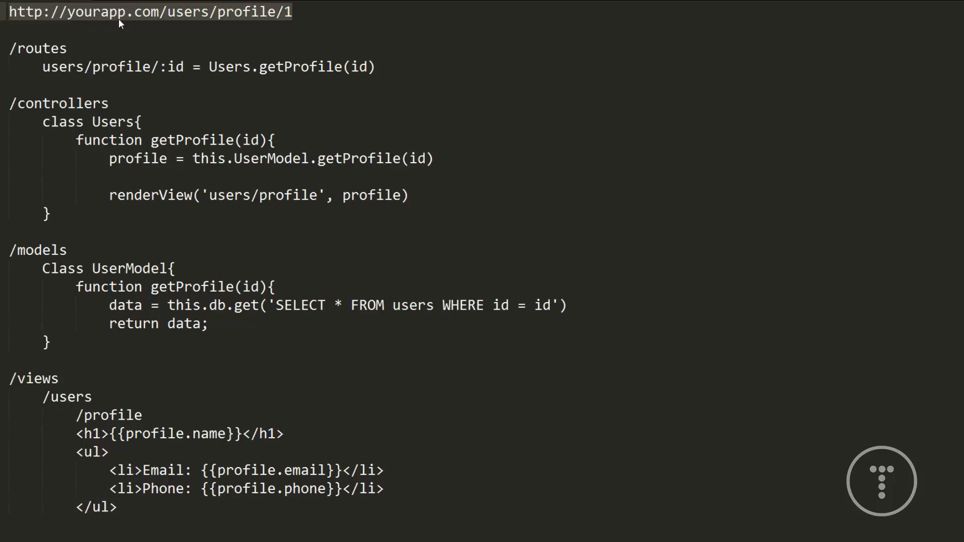
{"action": "mouse_move", "coordinate": [181, 21]}
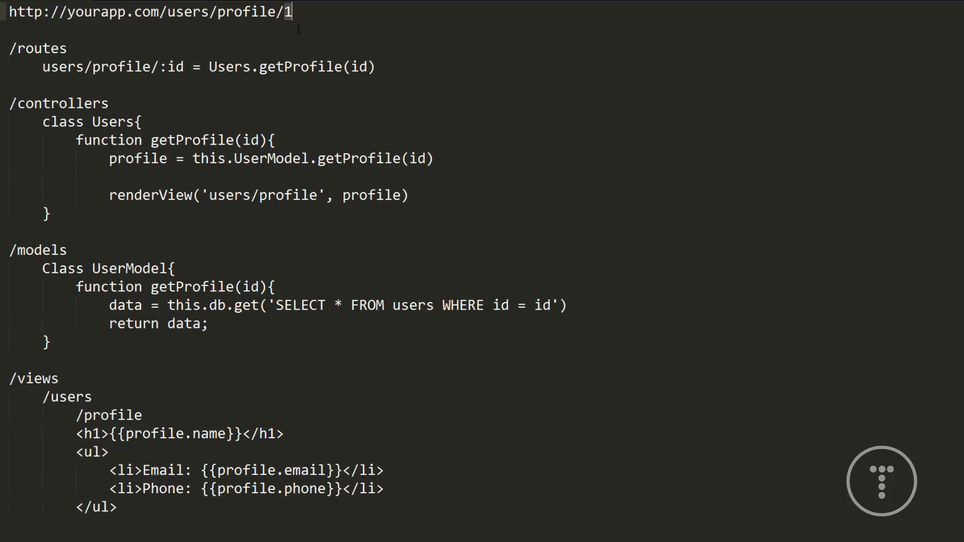
{"action": "mouse_move", "coordinate": [296, 19]}
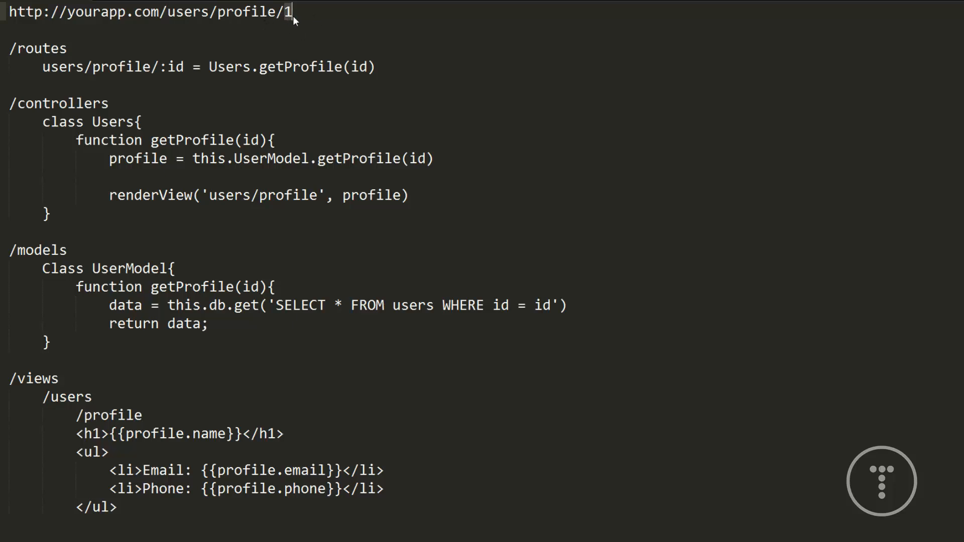
{"action": "double_click", "coordinate": [173, 66]}
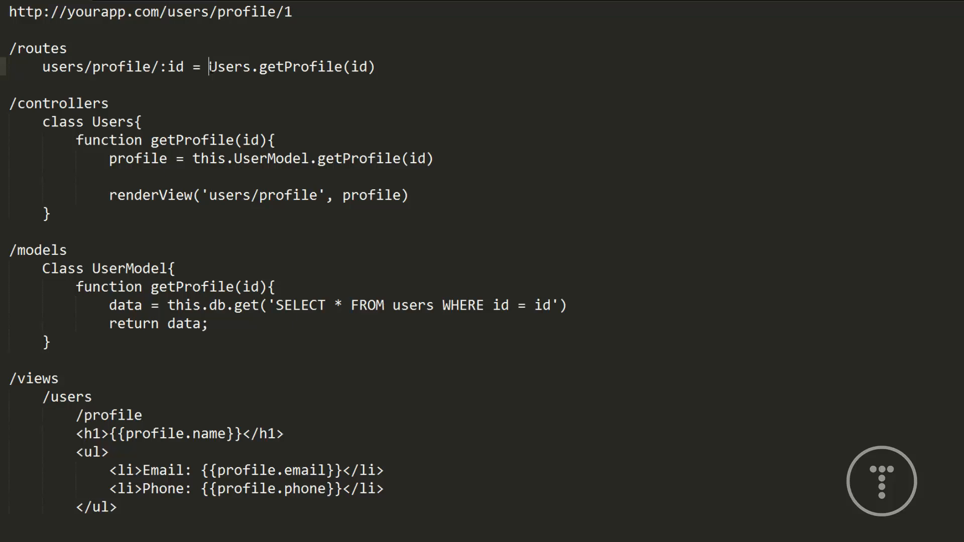
{"action": "double_click", "coordinate": [228, 67]}
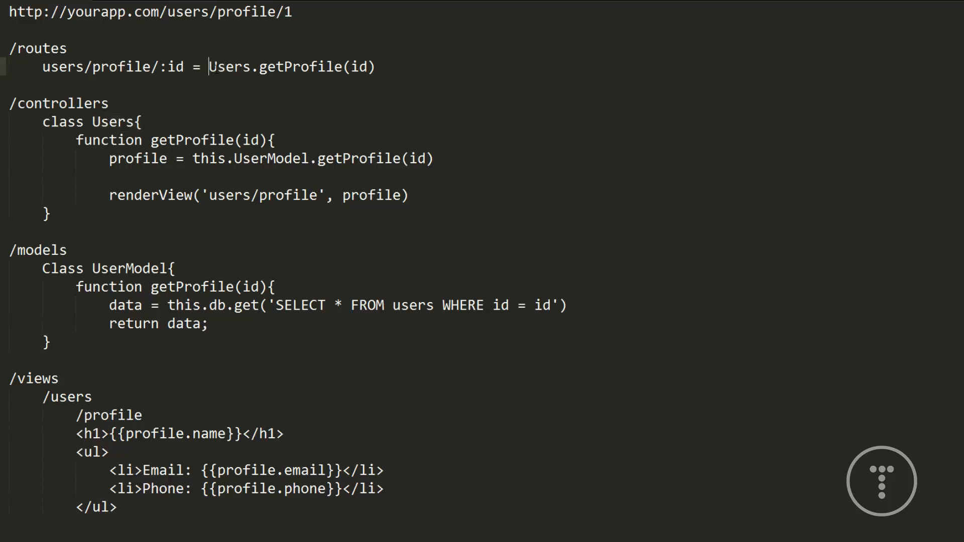
{"action": "double_click", "coordinate": [226, 67]}
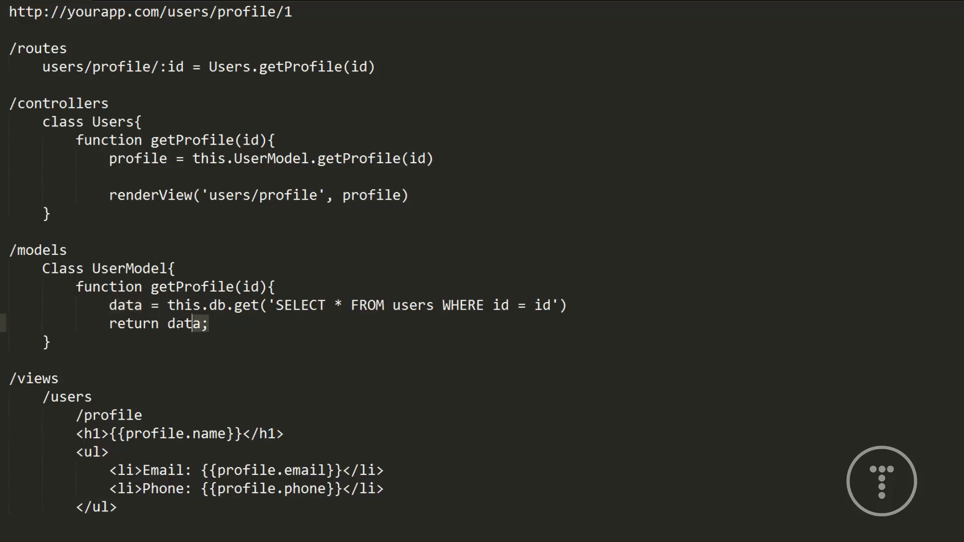
- Highlight every occurrence of the profile variable across controller and view template
{"action": "triple_click", "coordinate": [155, 324]}
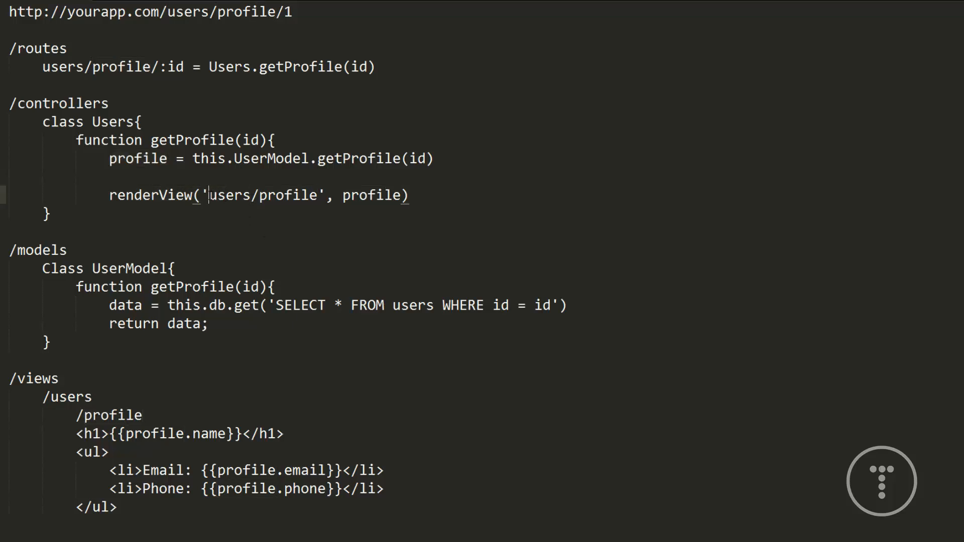
{"action": "left_click_drag", "start_coordinate": [209, 194], "coordinate": [313, 195]}
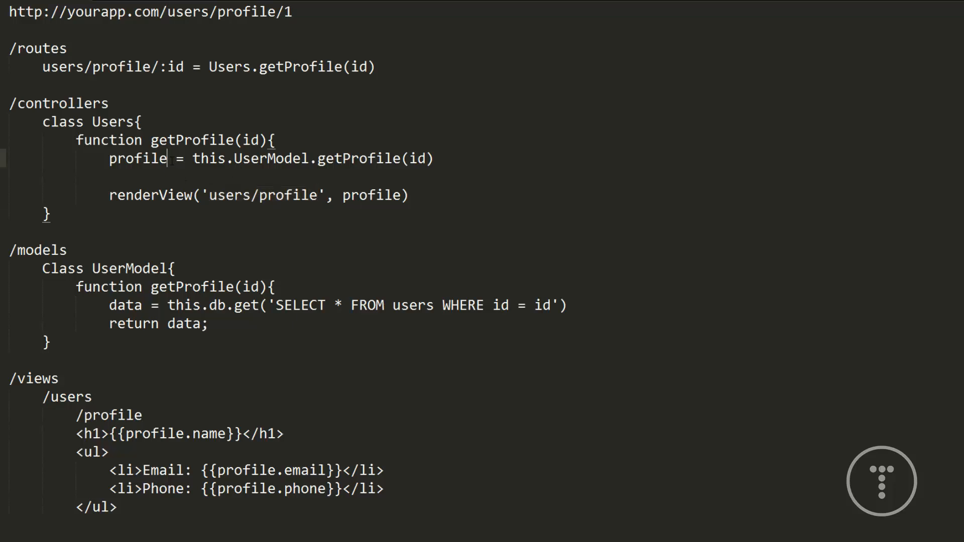
{"action": "double_click", "coordinate": [373, 195]}
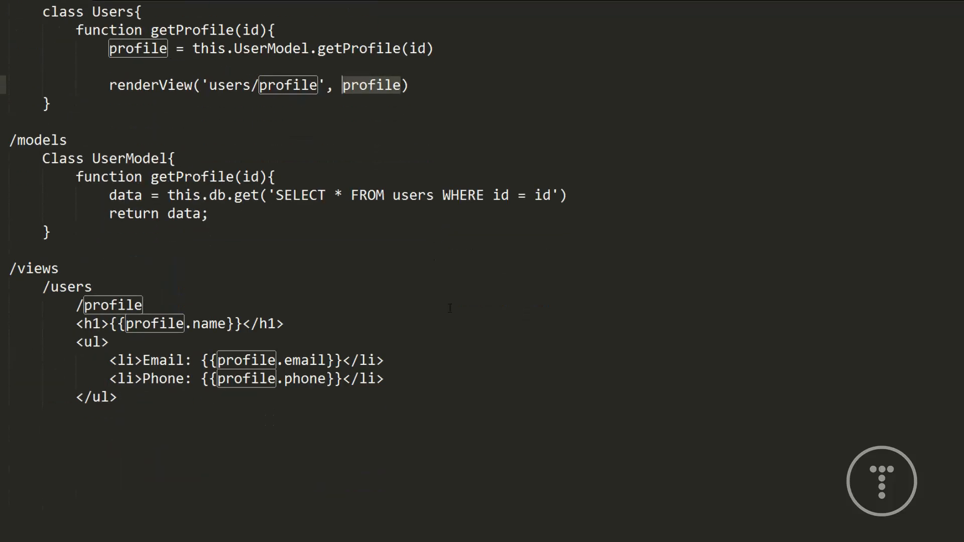
{"action": "scroll", "scroll_direction": "down", "scroll_amount": 3}
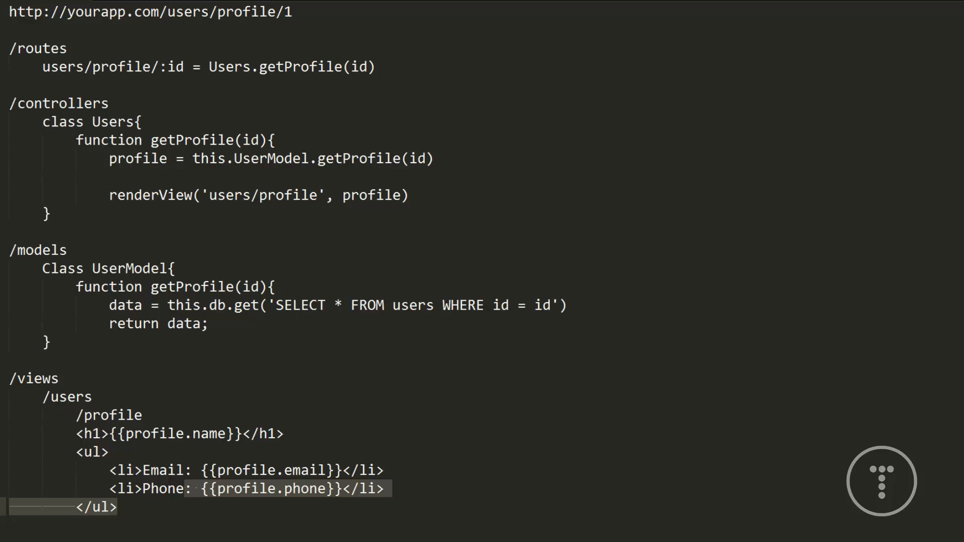
{"action": "mouse_move", "coordinate": [637, 122]}
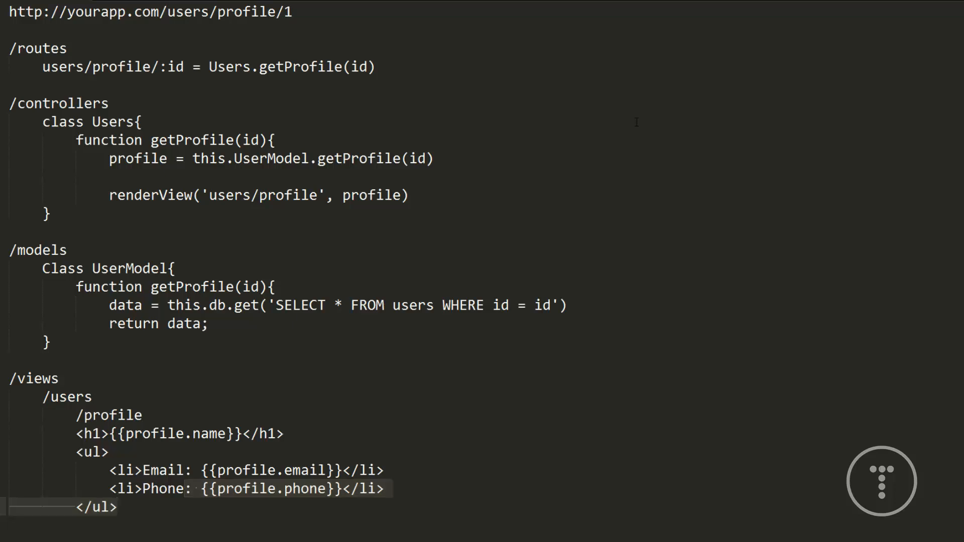
{"action": "mouse_move", "coordinate": [443, 159]}
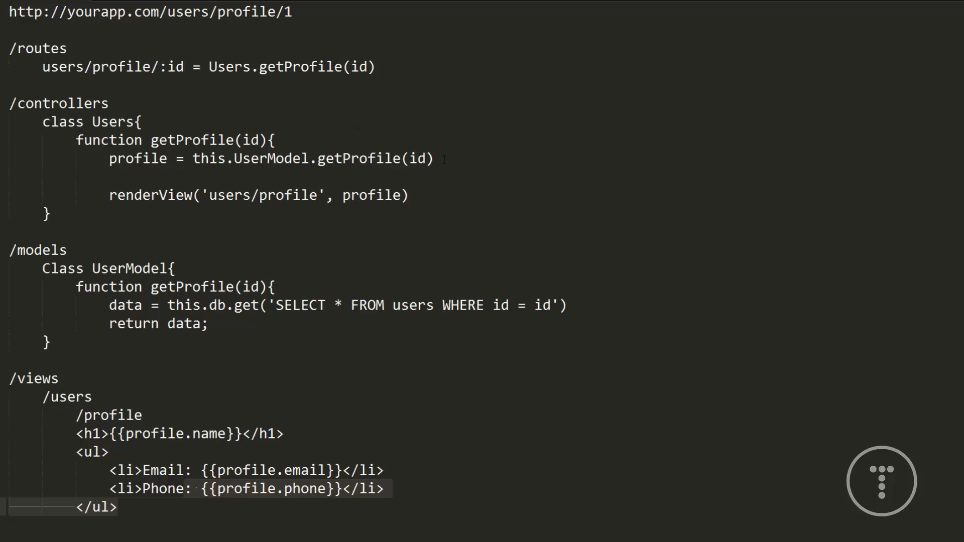